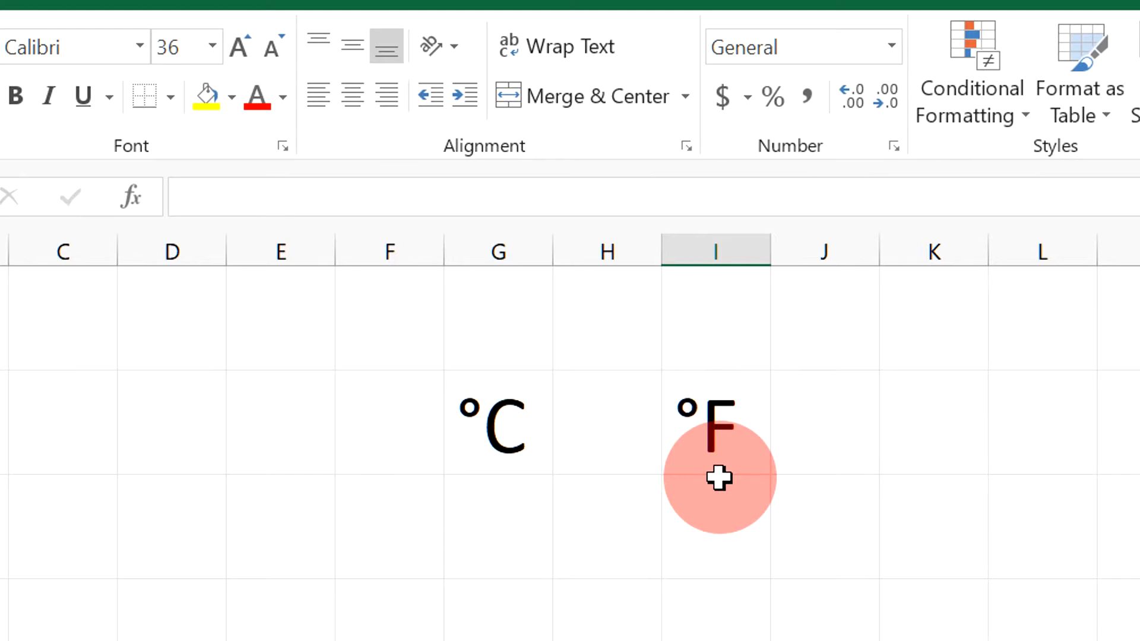
mouse_move(745, 486)
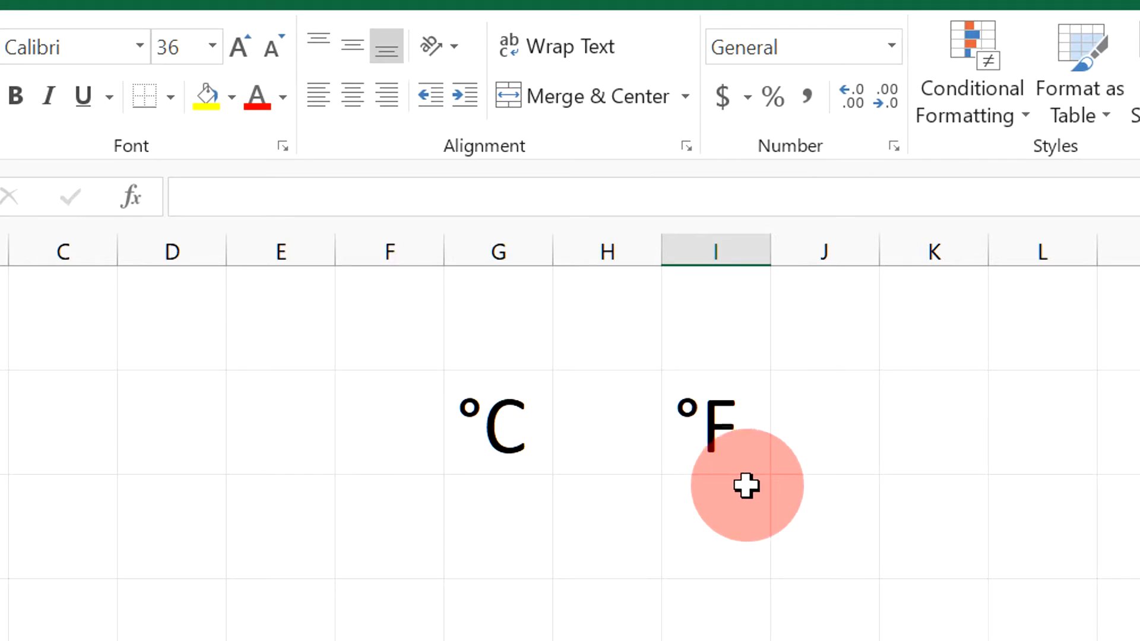
mouse_move(498, 396)
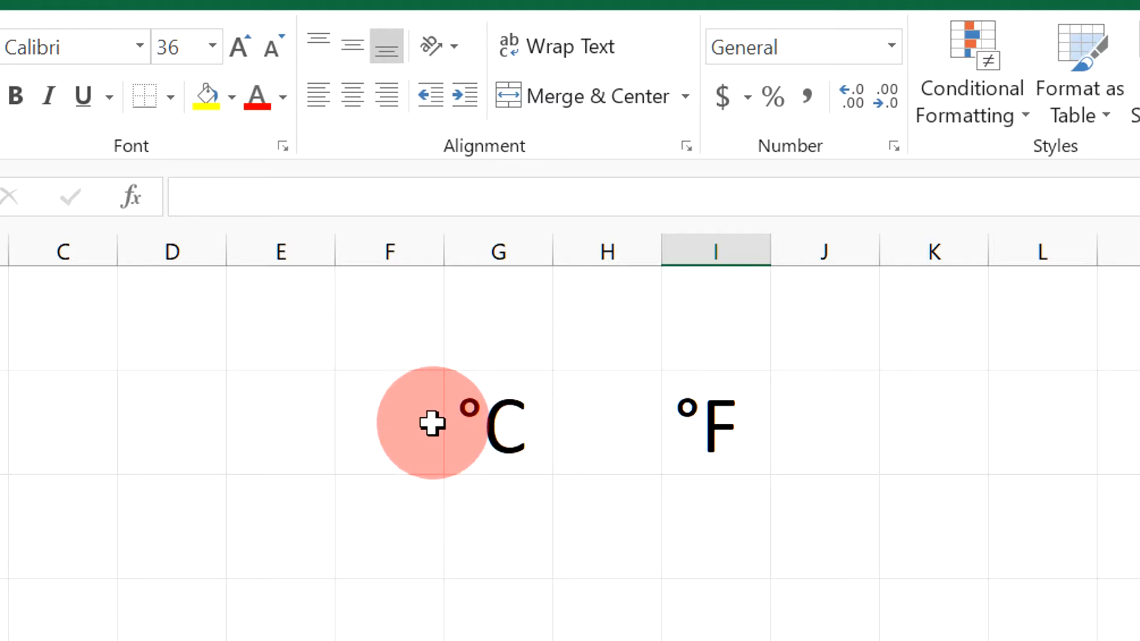
mouse_move(627, 606)
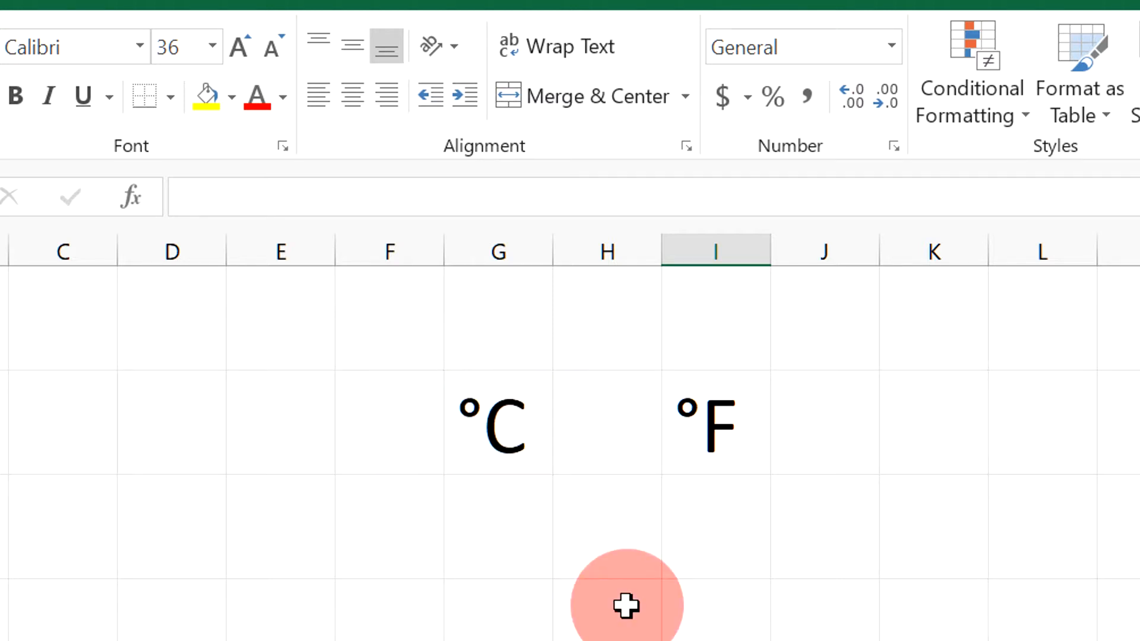
Select the empty cell below °C and bring up the Symbol dialog from Insert
click(515, 535)
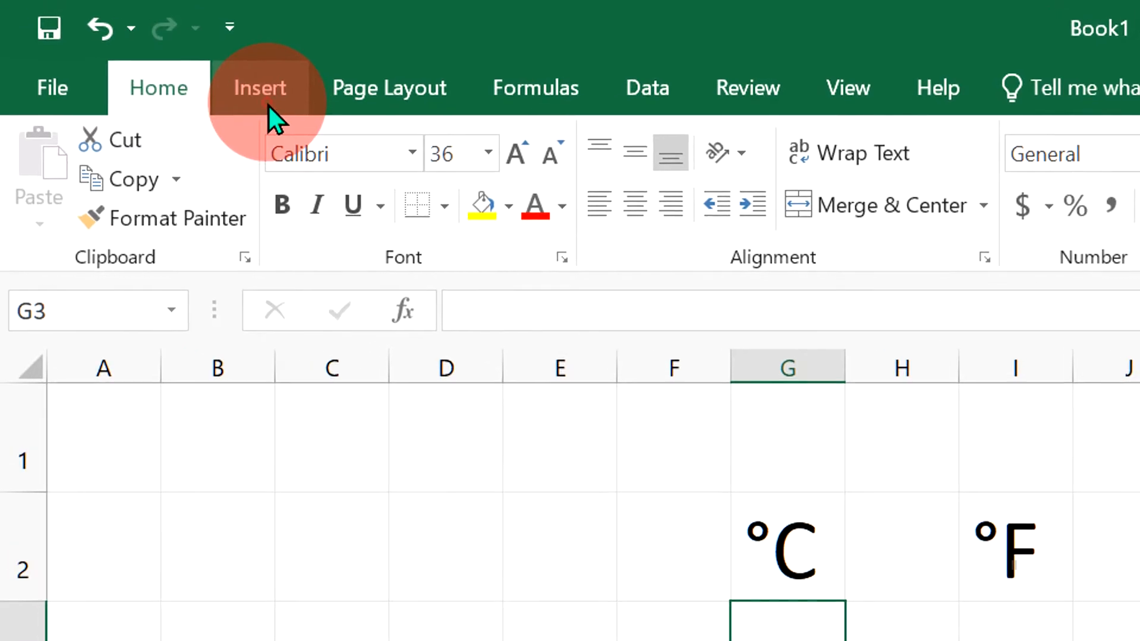
click(260, 87)
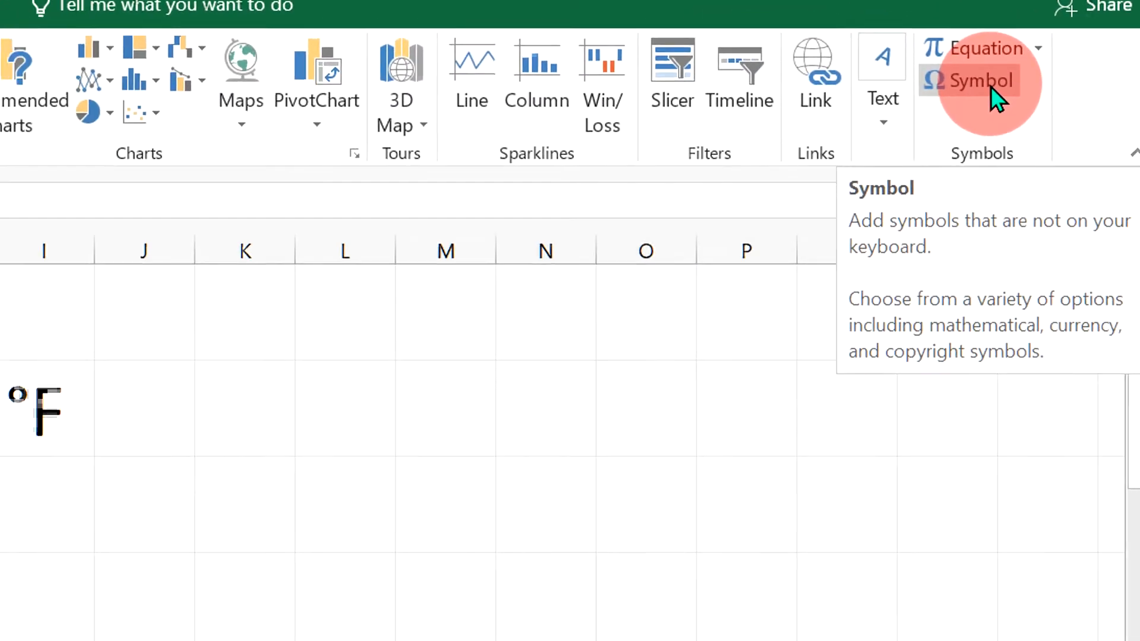
click(980, 80)
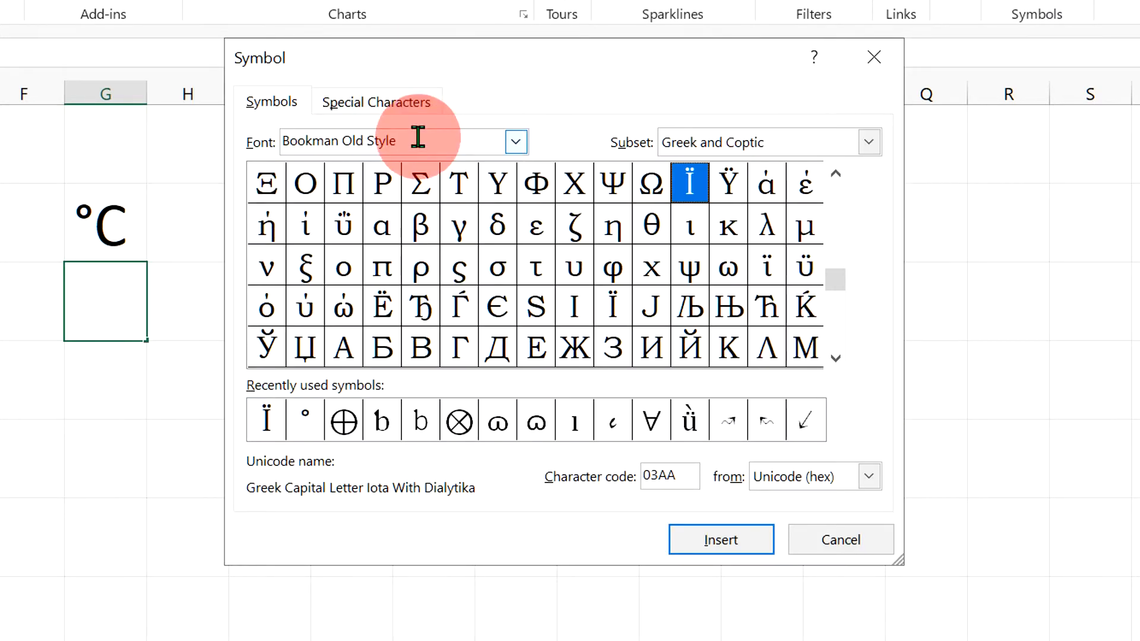
Set the symbol font to Arial Black, show Latin-1 Supplement, and highlight the Degree Sign
click(516, 142)
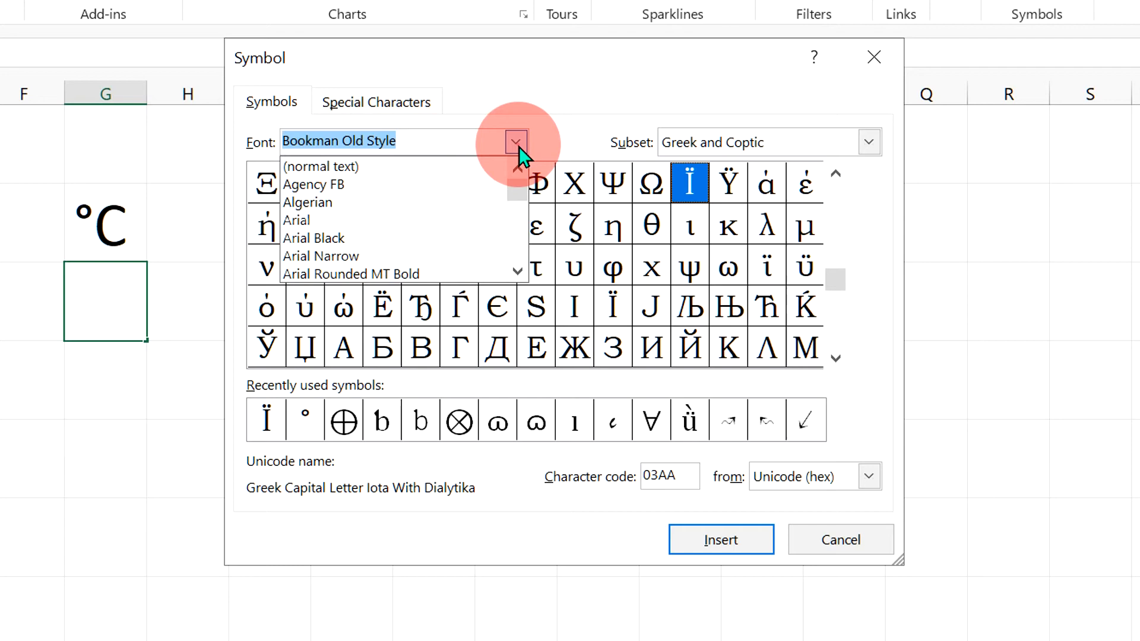
scroll(down, 3)
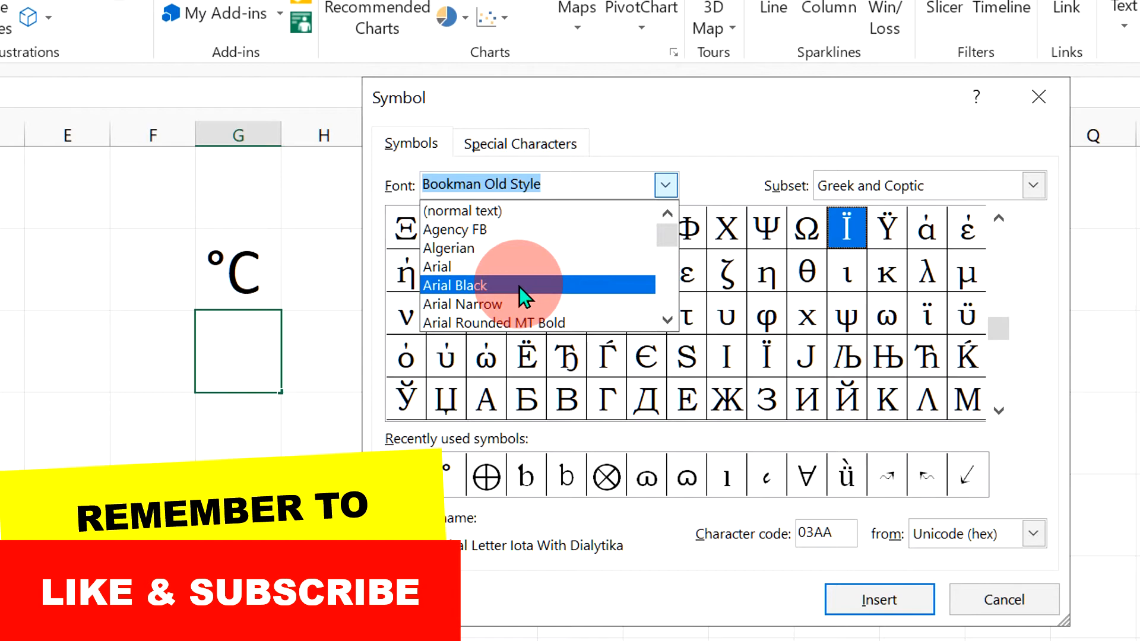
click(455, 285)
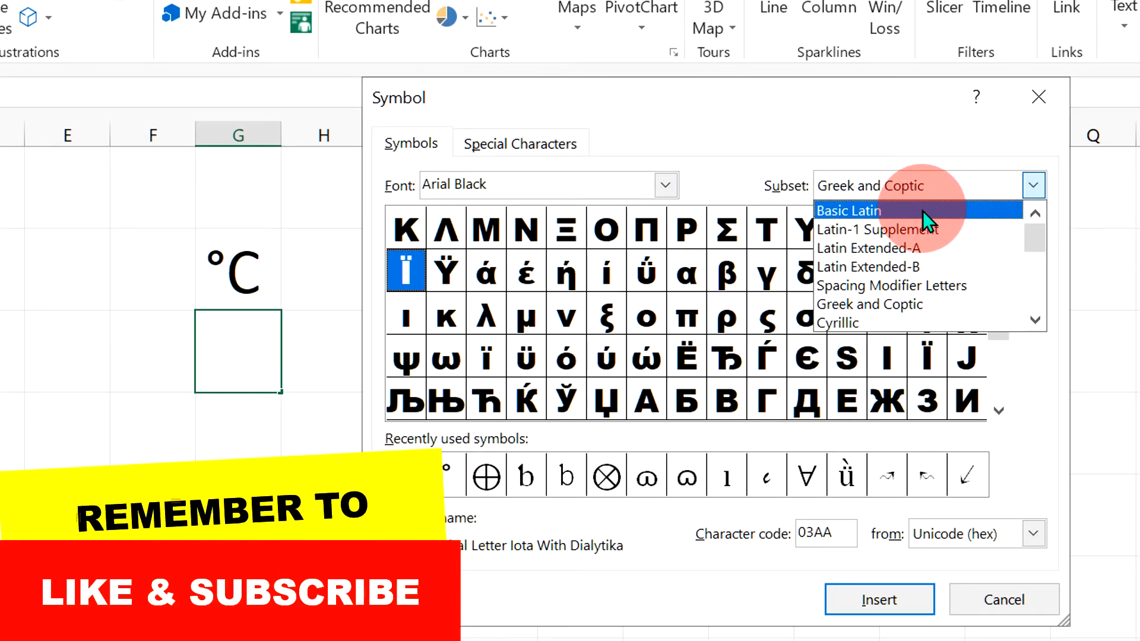
click(848, 210)
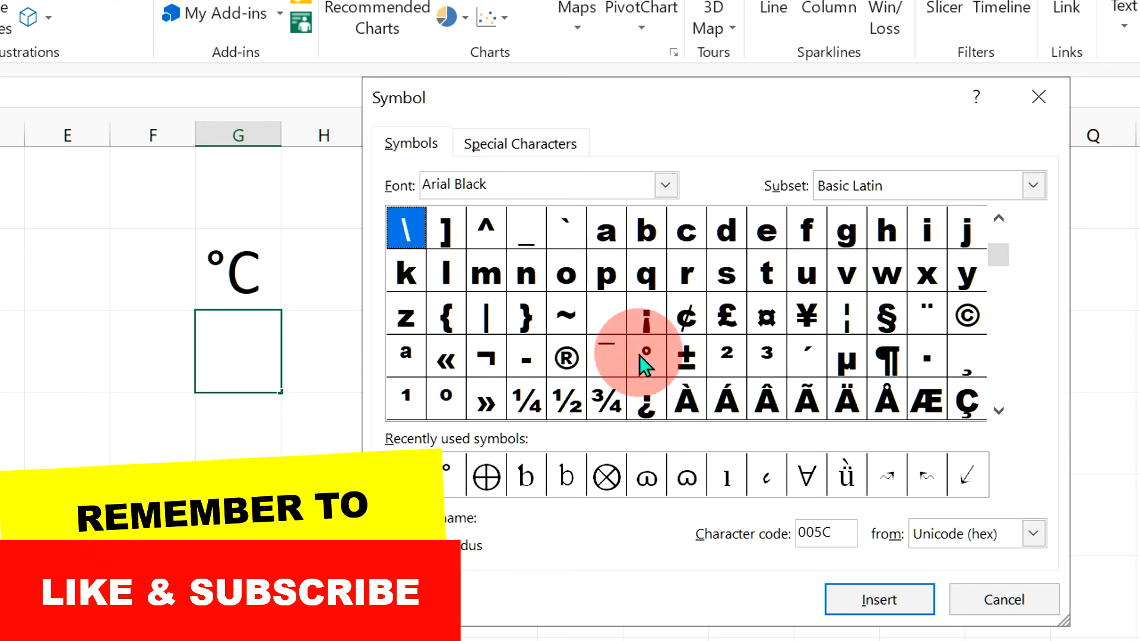
click(645, 356)
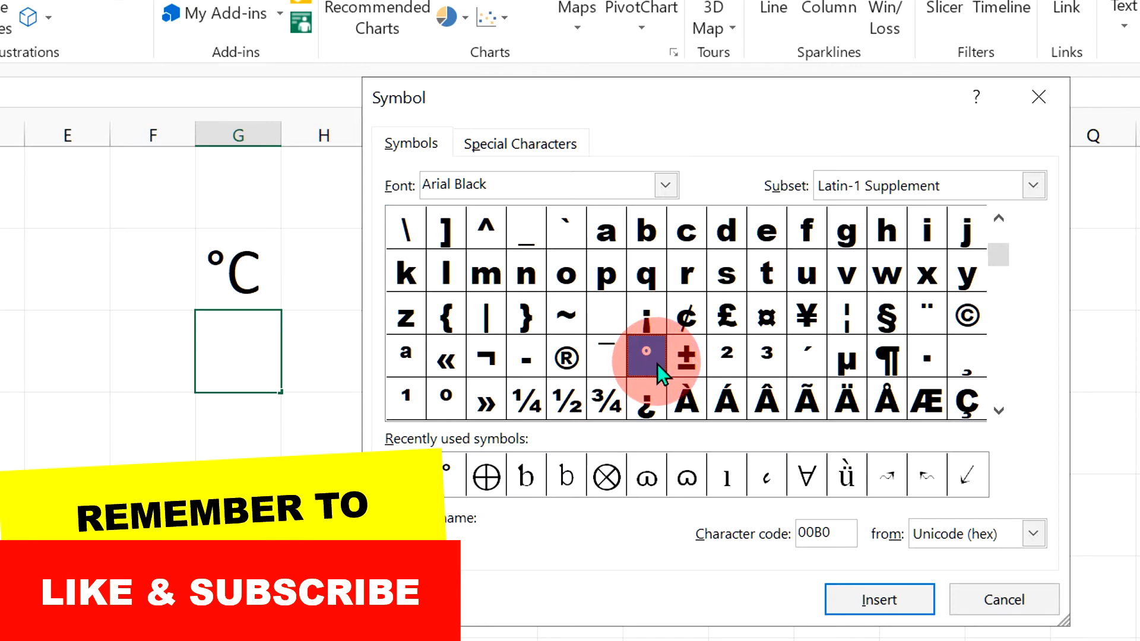
click(645, 356)
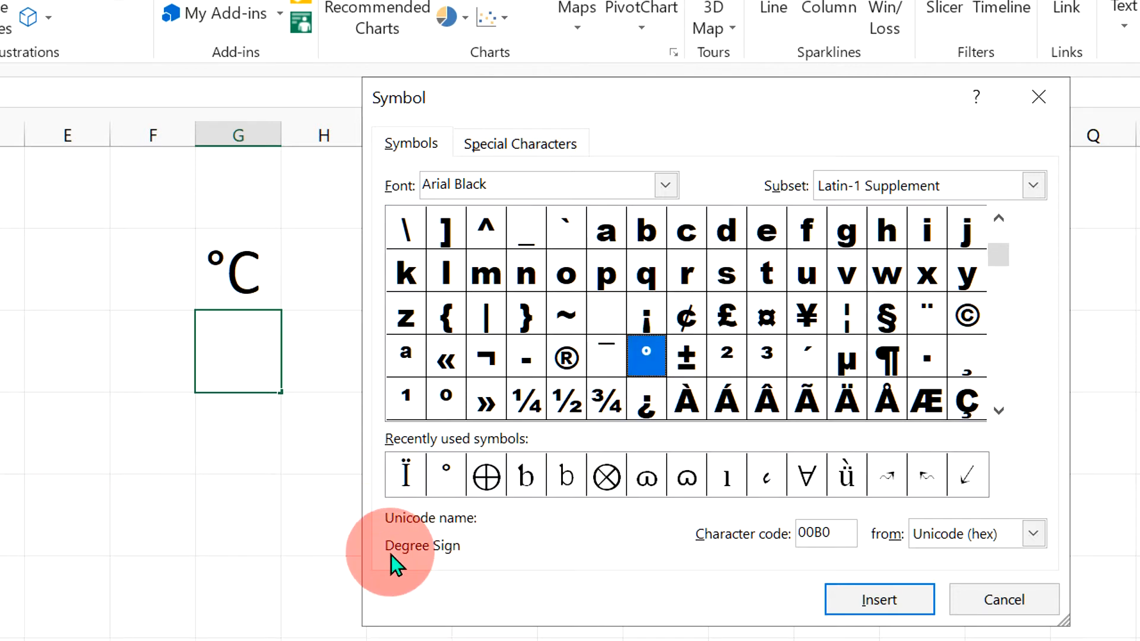
mouse_move(433, 560)
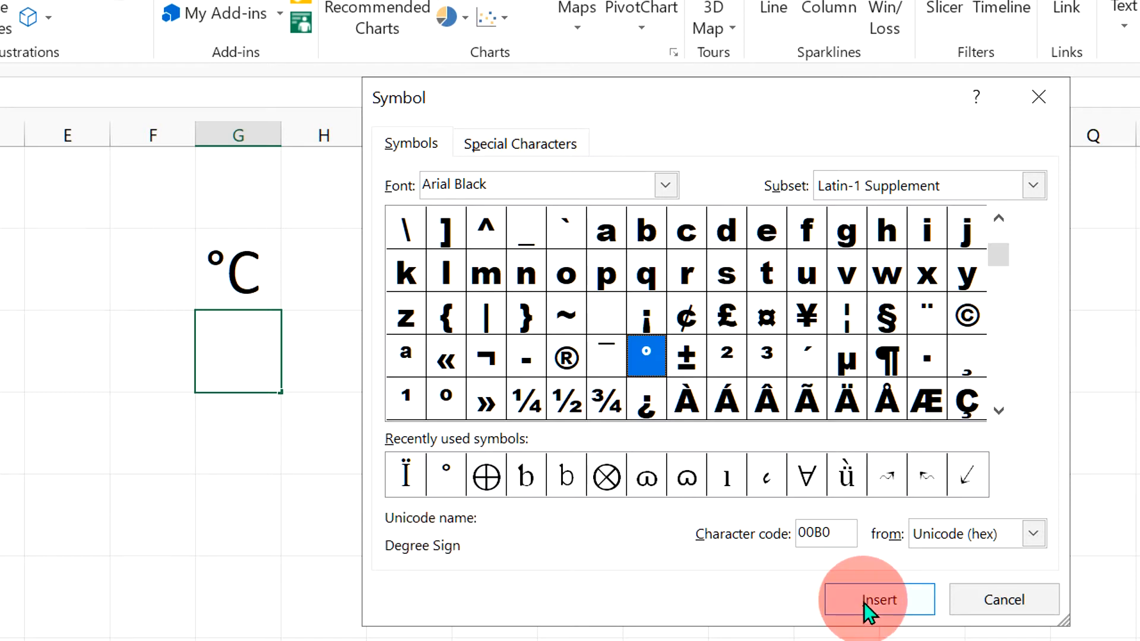
Insert the degree sign and complete the cell as °F, committing by moving to H3
click(878, 600)
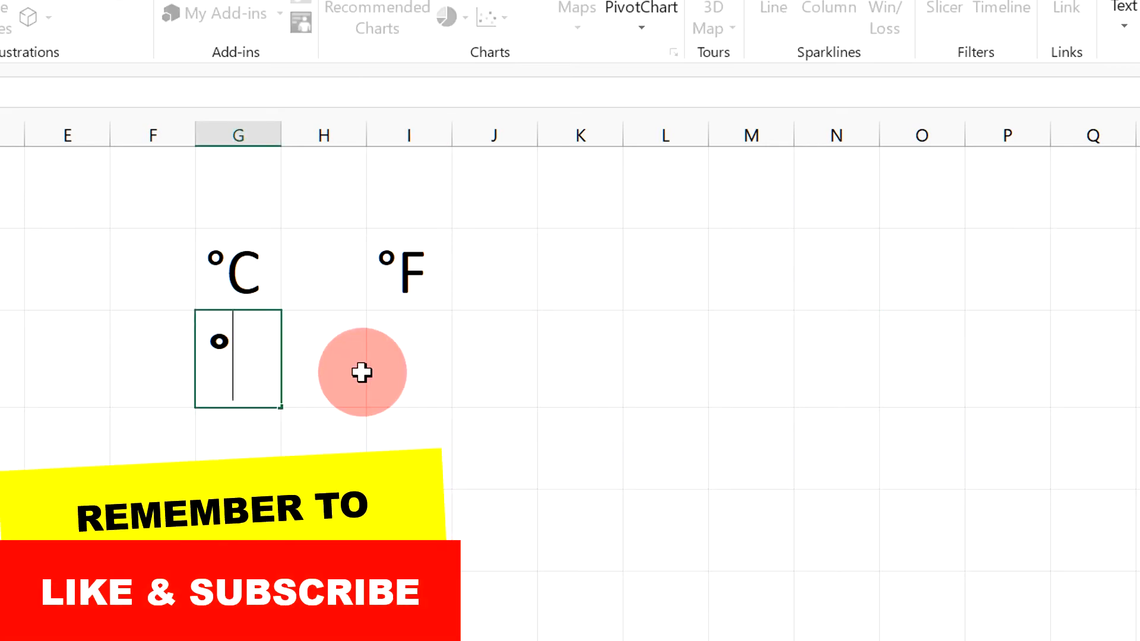
text(C)
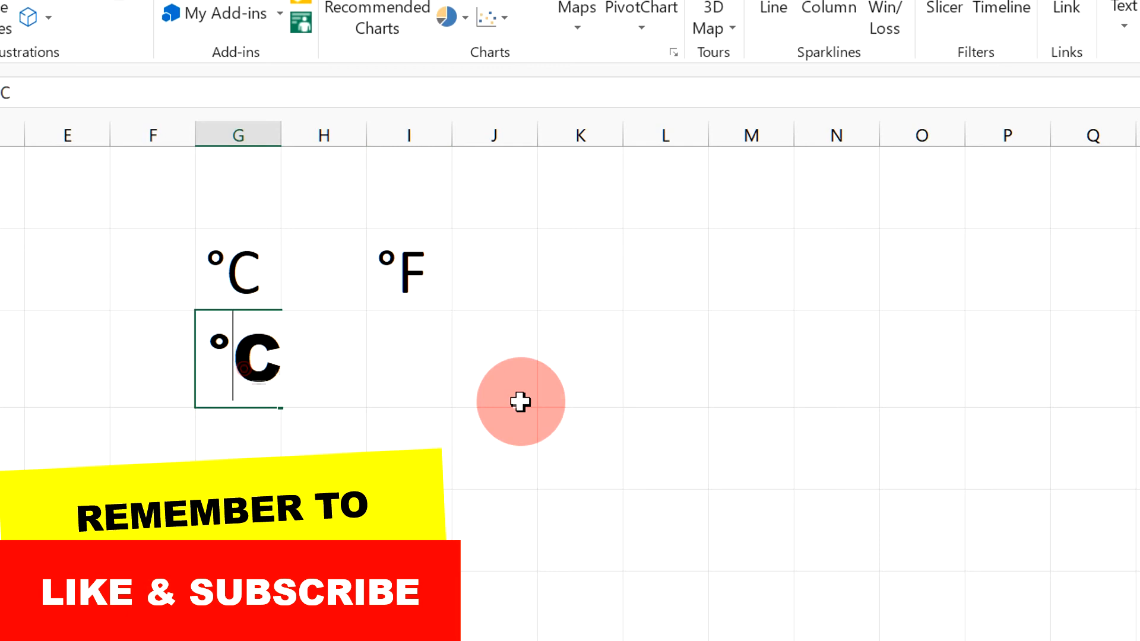
text(°F)
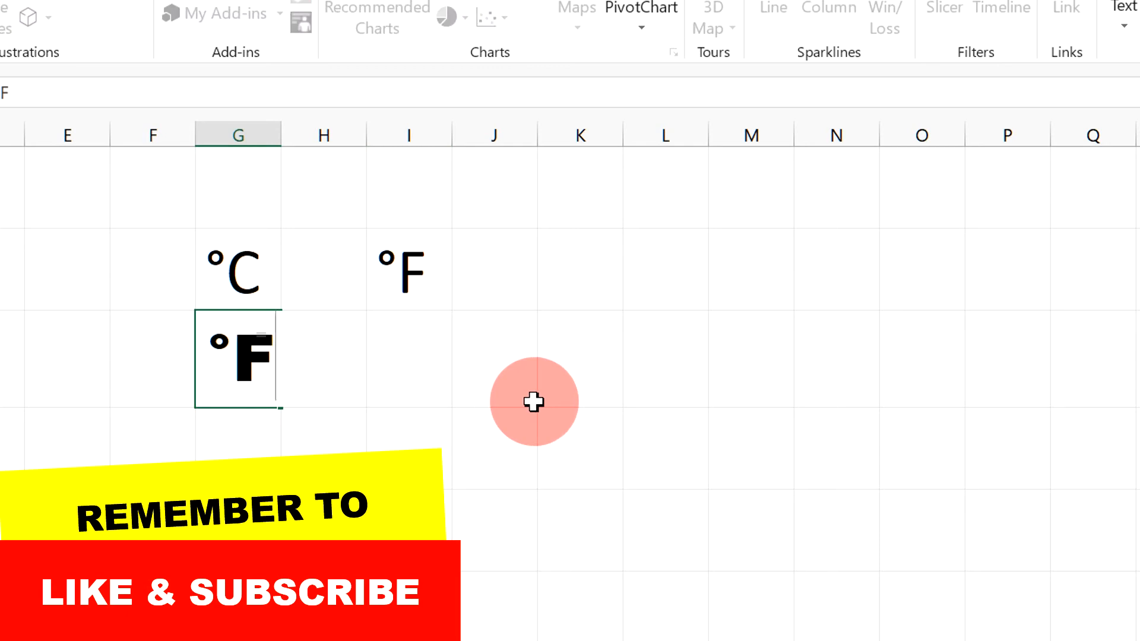
click(323, 359)
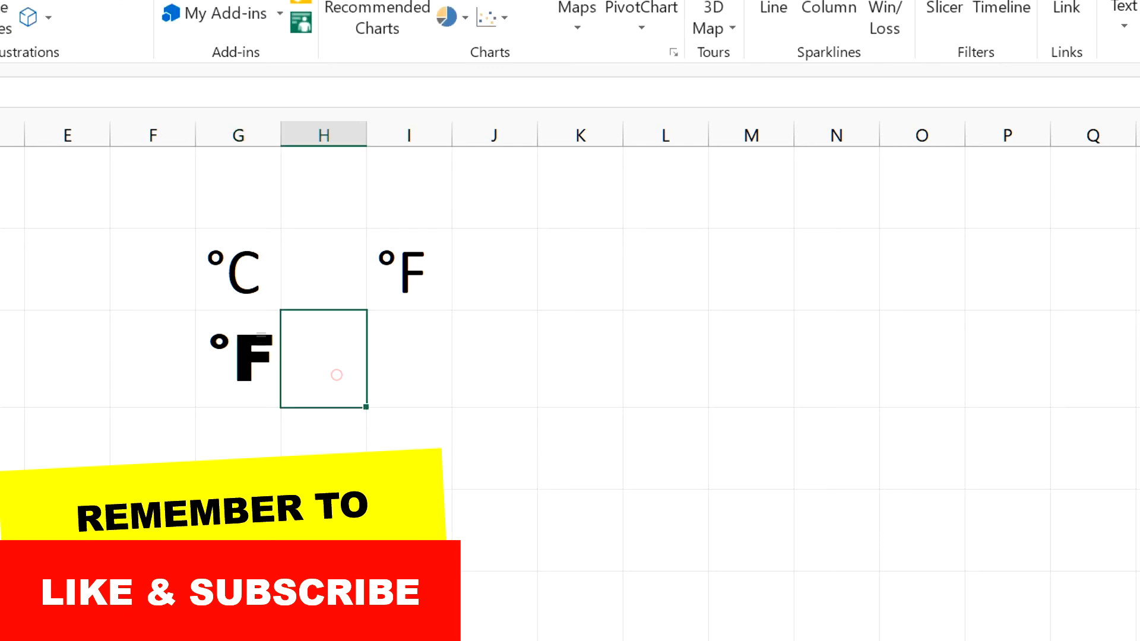
Enter =CHAR(0176) in H3 so it shows a degree sign
text(=c)
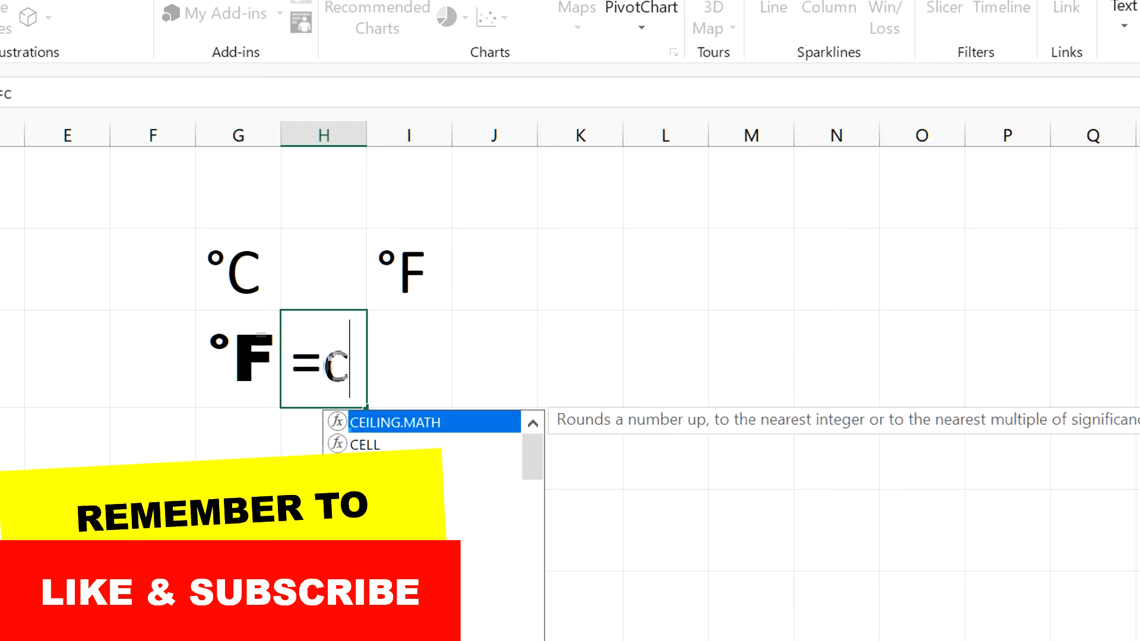
text(har)
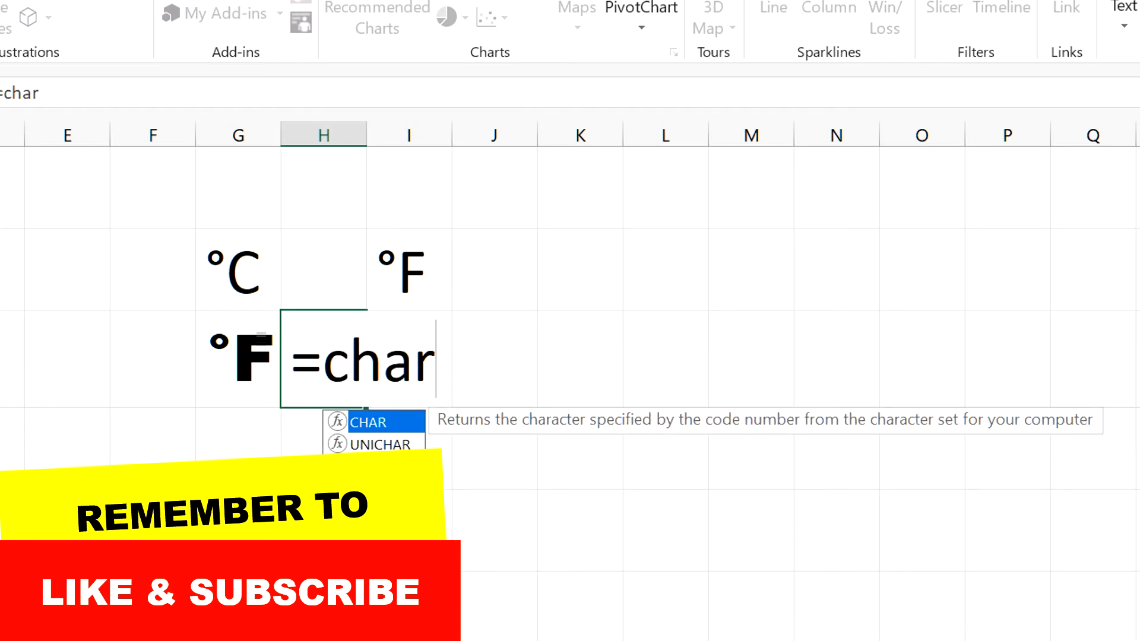
text((017)
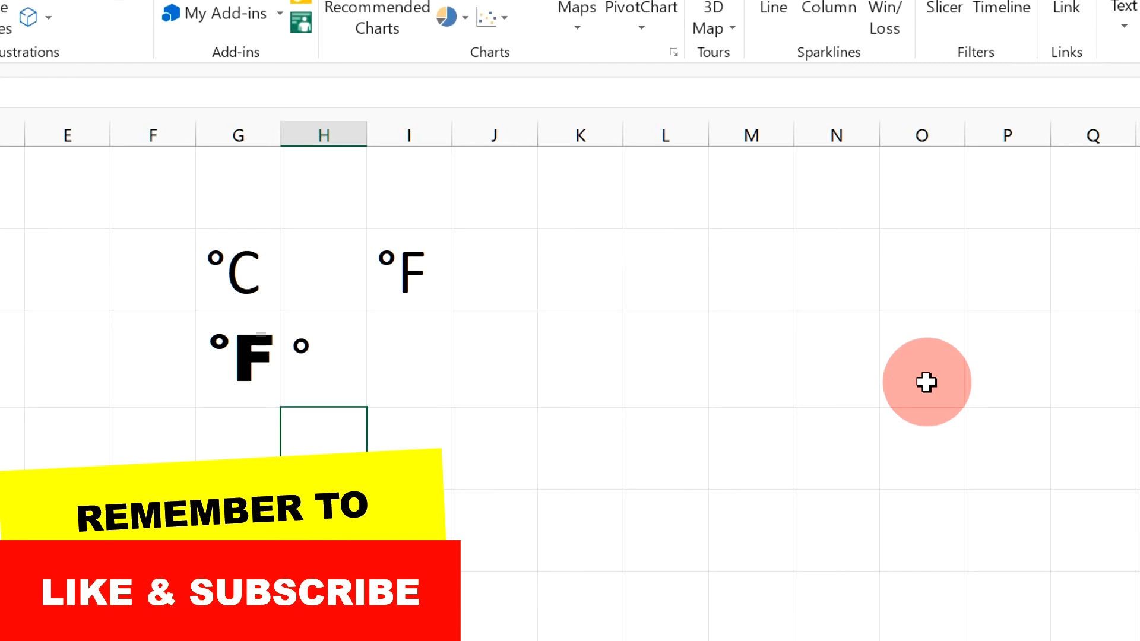
mouse_move(436, 427)
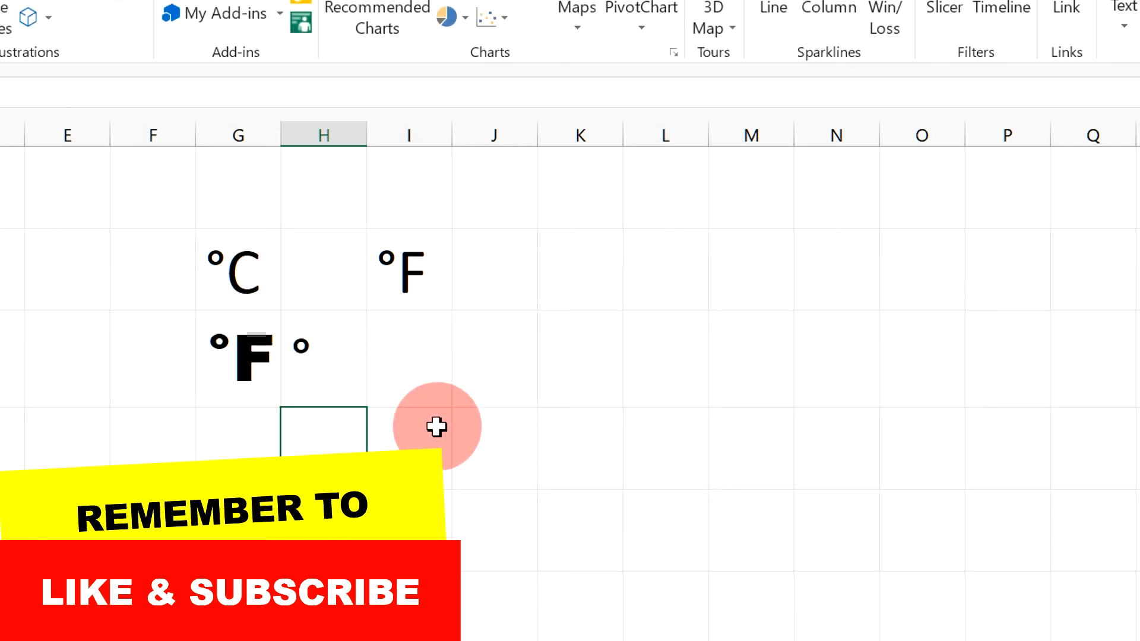
click(78, 17)
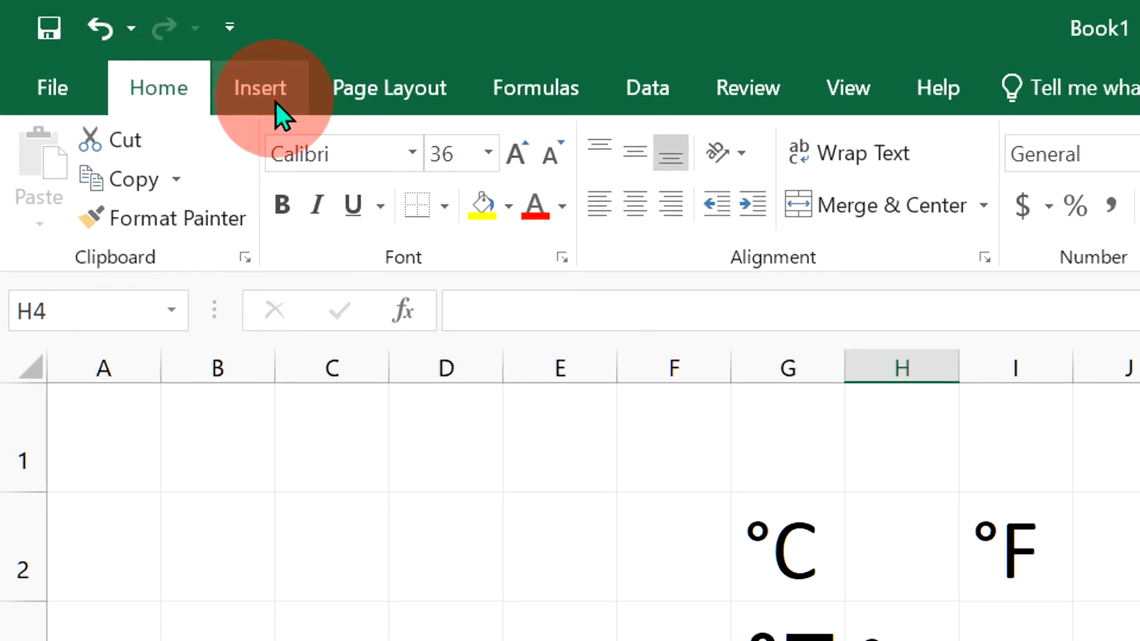
Insert an equation near J3 and fill it with °F then °C from the equation symbols
click(259, 88)
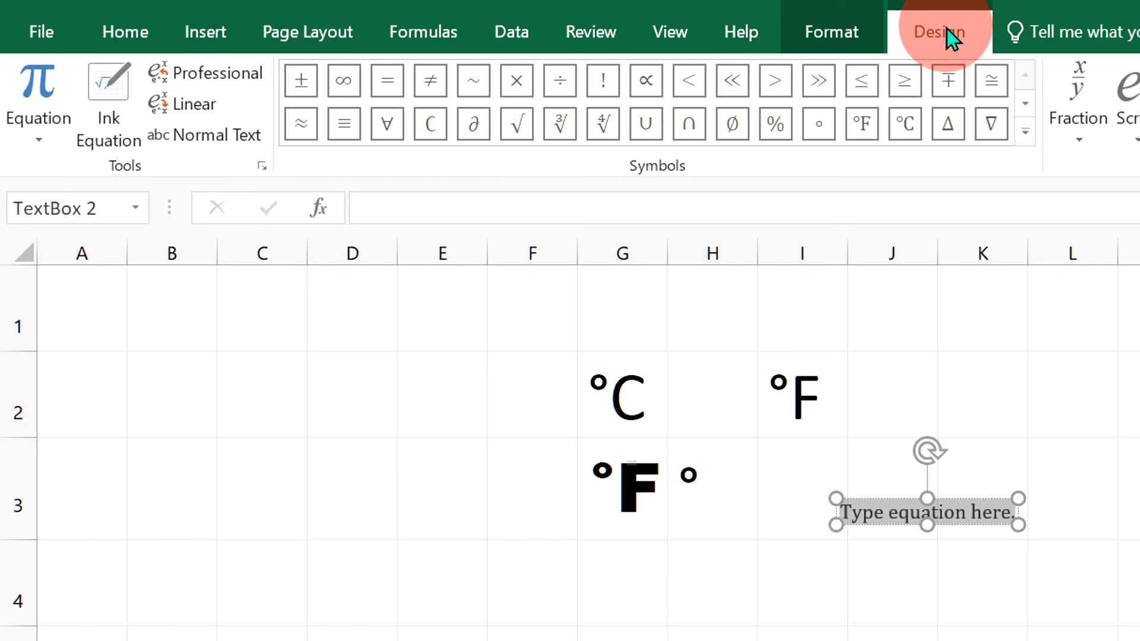
mouse_move(1024, 130)
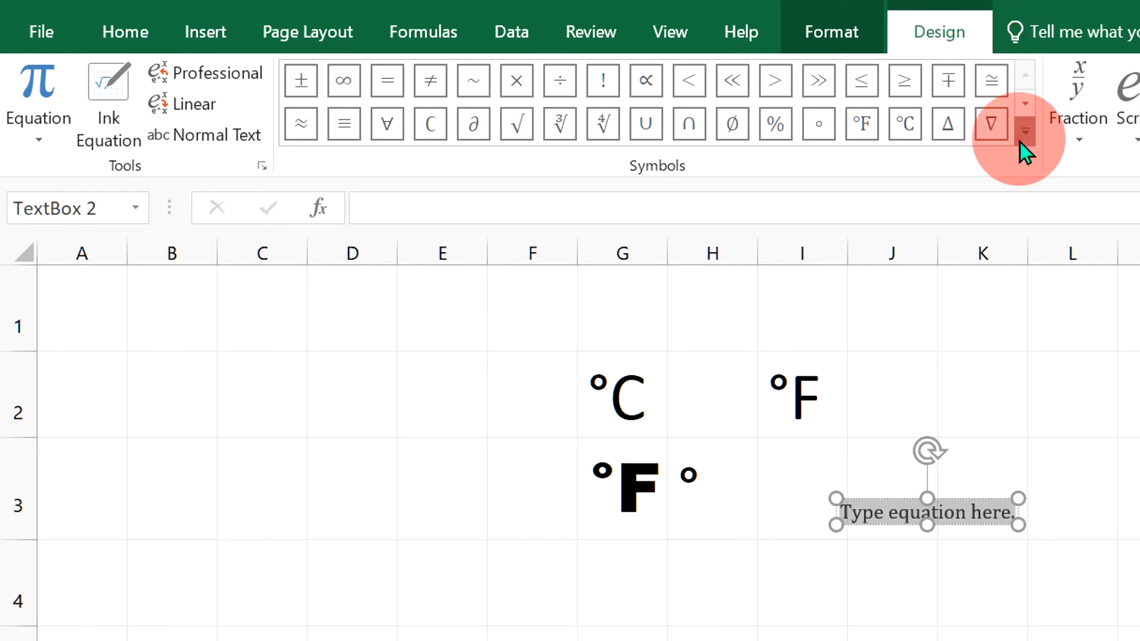
click(1024, 132)
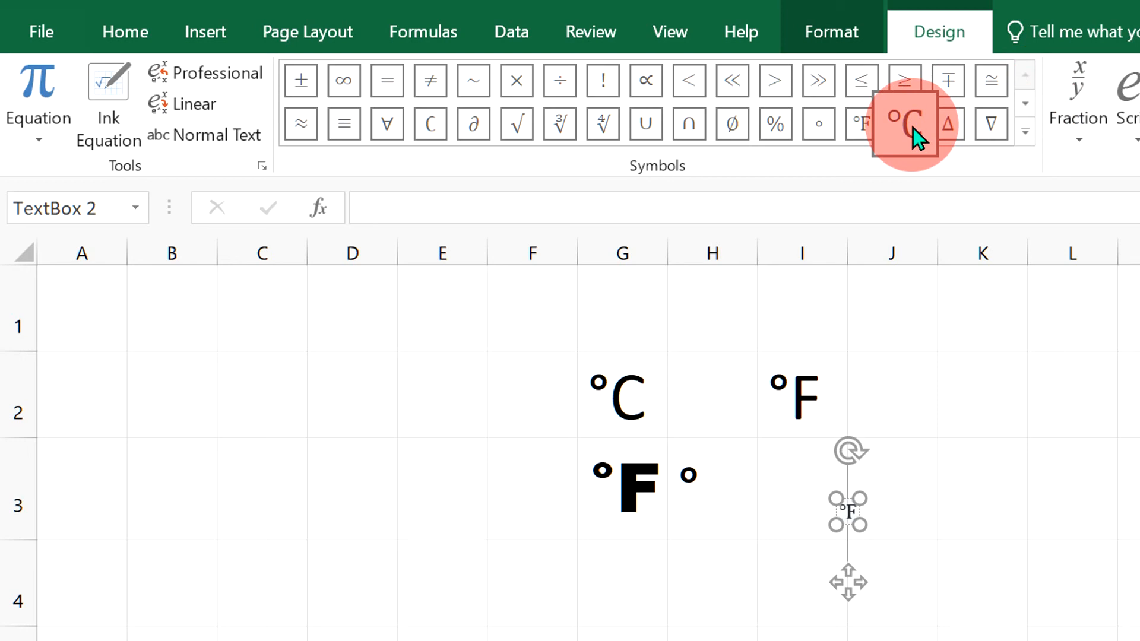
click(908, 117)
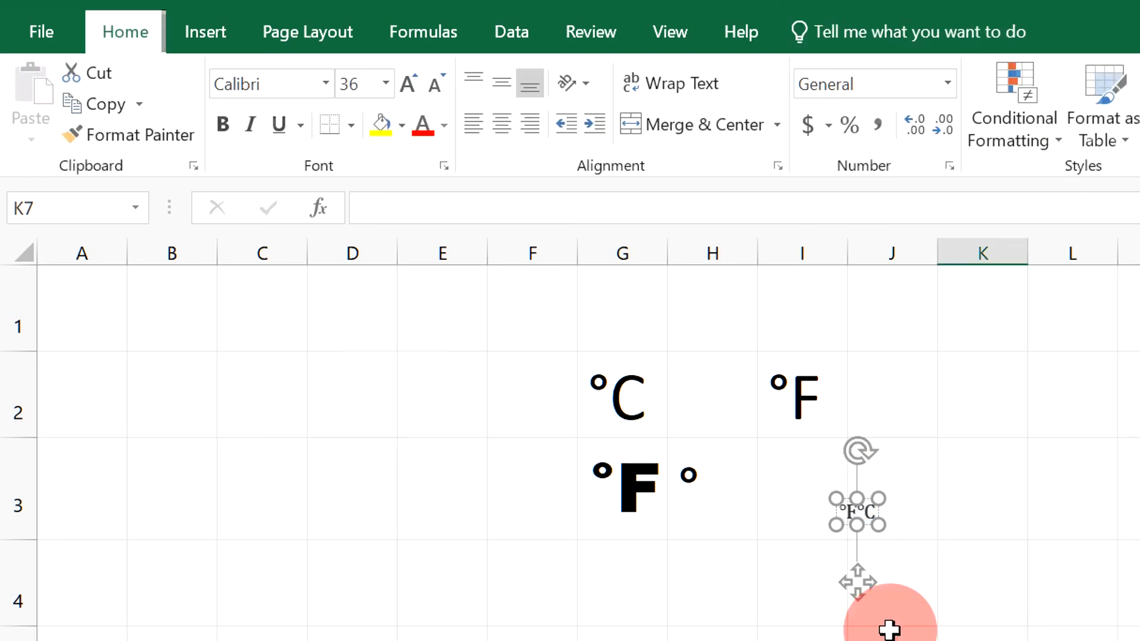